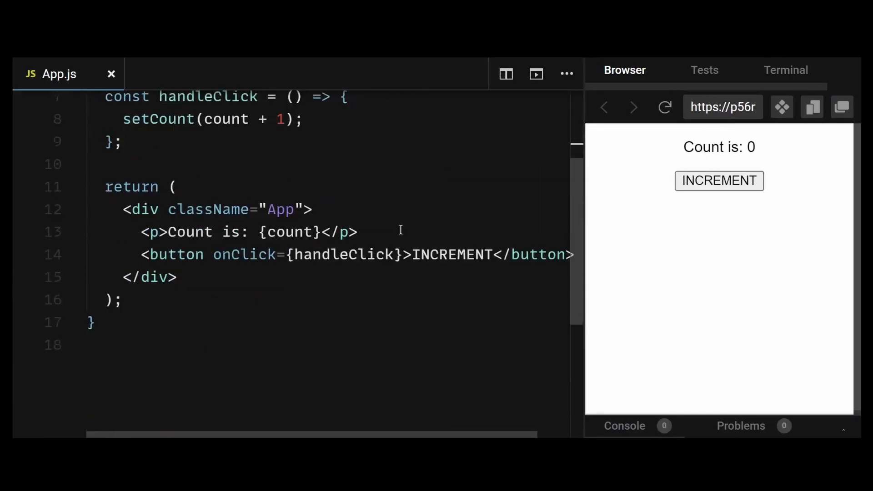
Click INCREMENT twice to test the single setCount(count + 1) handler, then select handleClick.
scroll(up, 3)
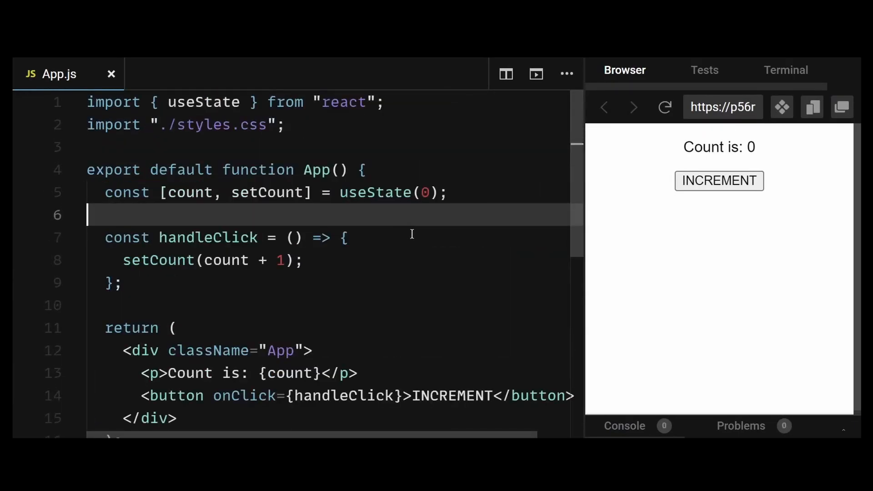
mouse_move(338, 204)
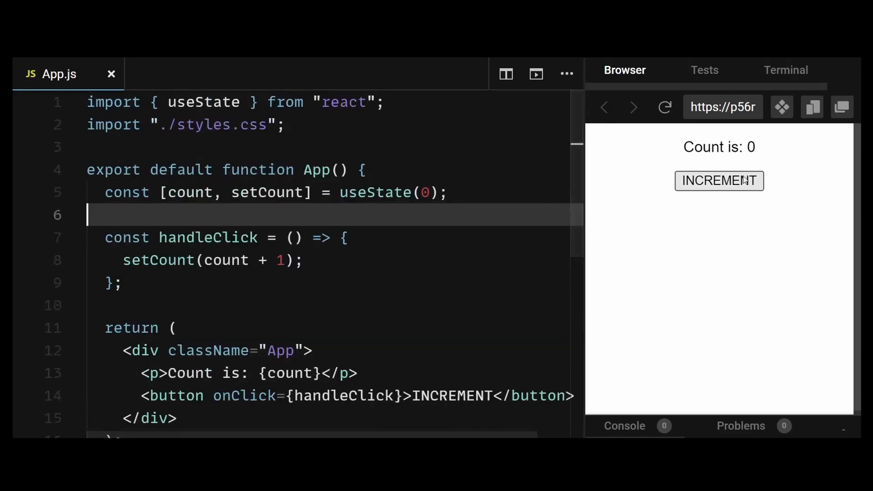
click(719, 181)
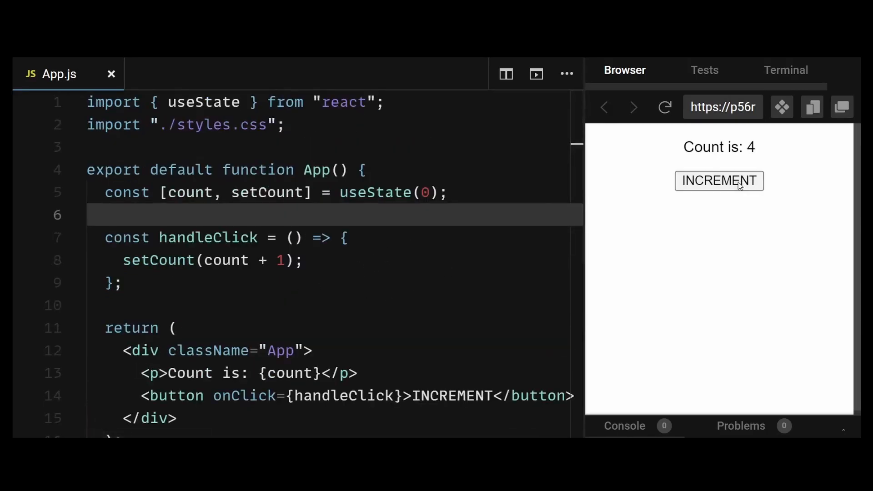
click(719, 180)
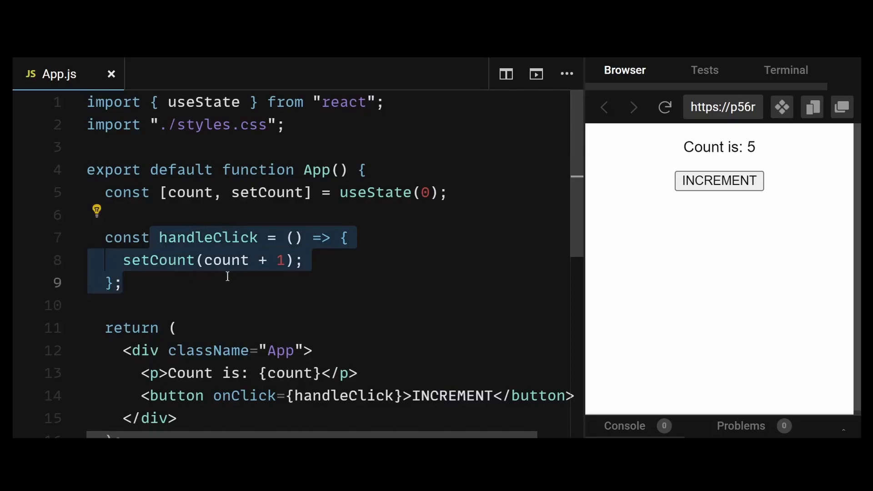
click(305, 260)
text(setCount(count + 1);)
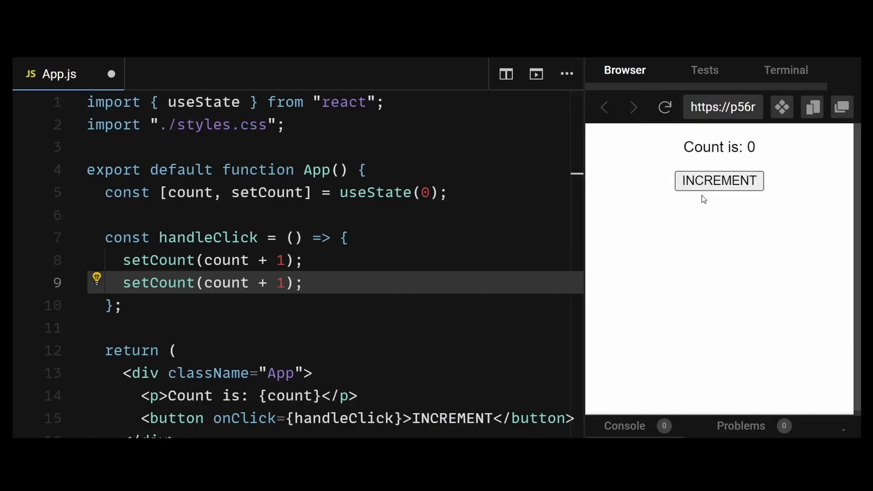
Click INCREMENT three times to test the doubled setCount call in the preview.
click(719, 180)
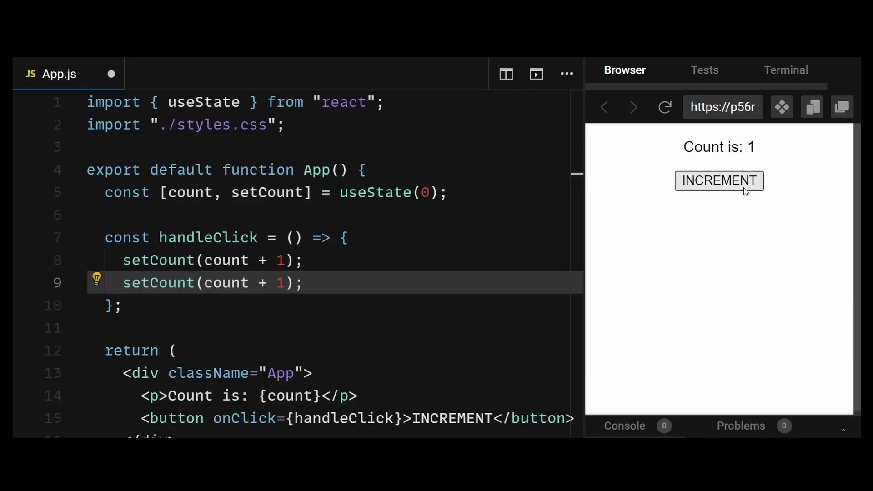
click(719, 180)
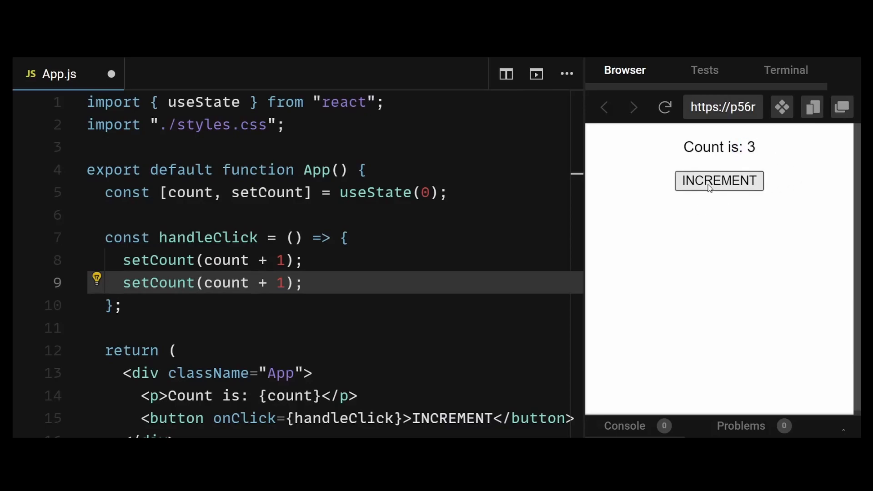
click(719, 180)
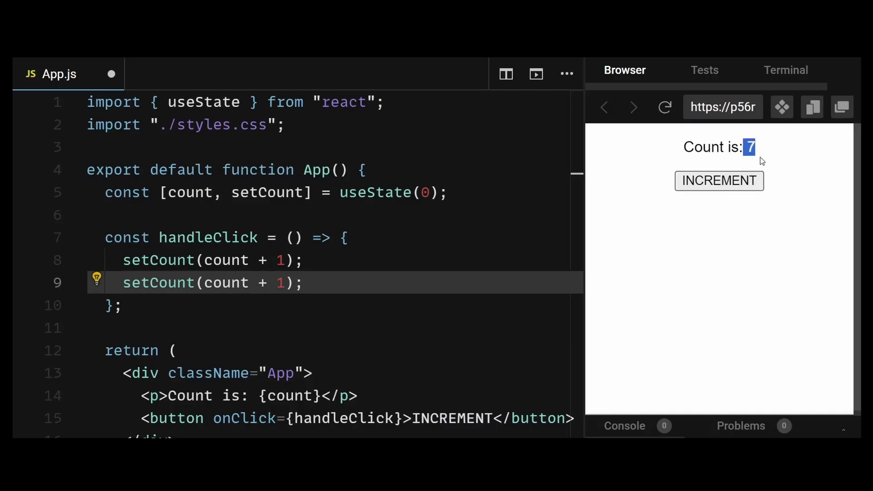
mouse_move(624, 401)
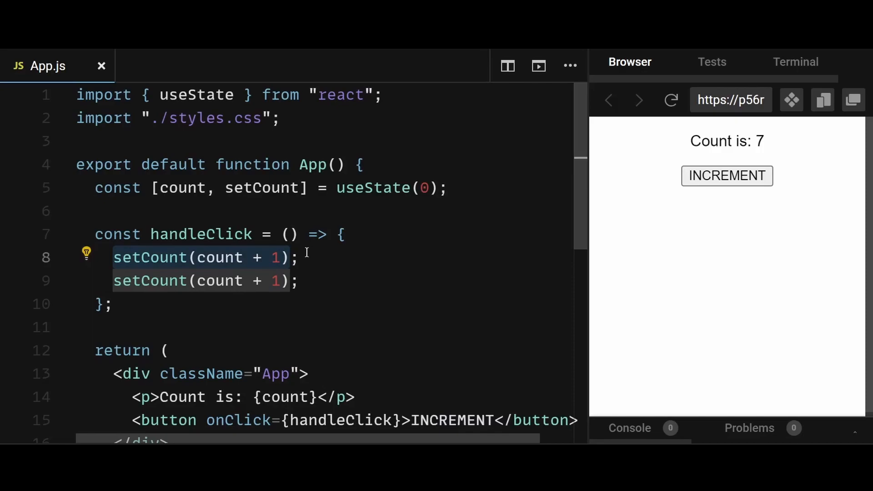
Place the cursor after each of the two setCount(count + 1) calls.
click(207, 281)
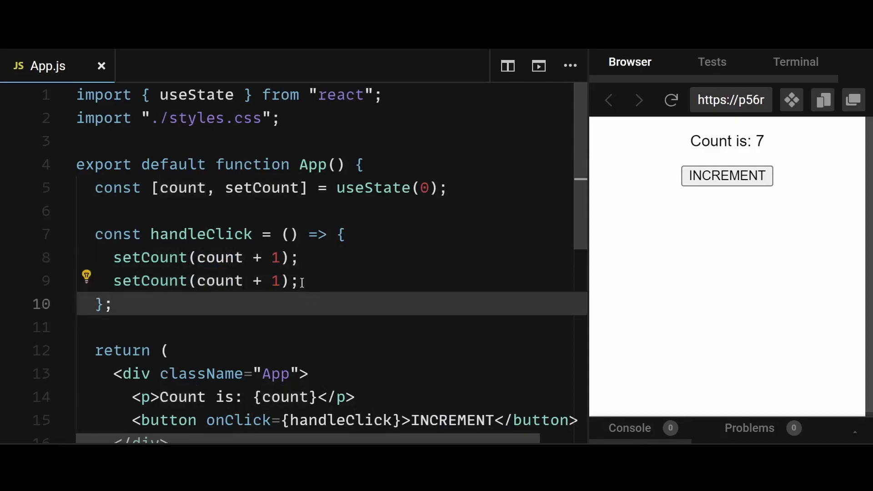
click(112, 303)
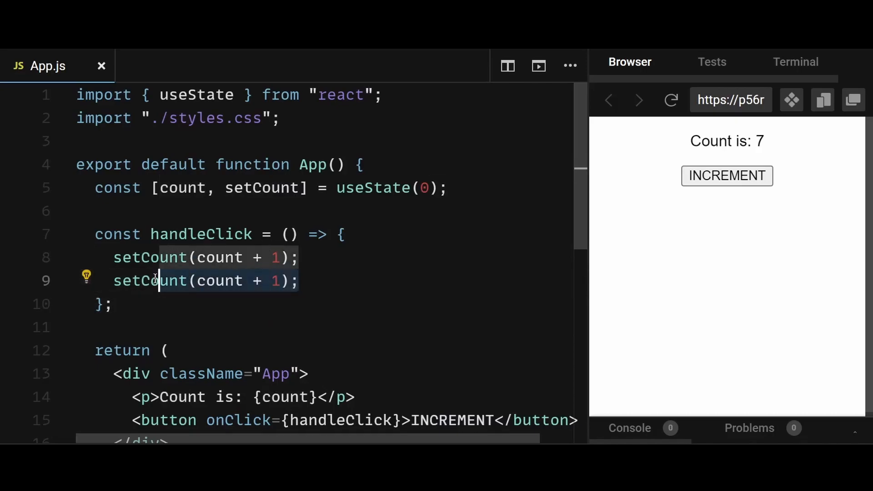
Add setCount(count + 1); lines to handleClick and select count in the first call.
text(setCount(count + 1);)
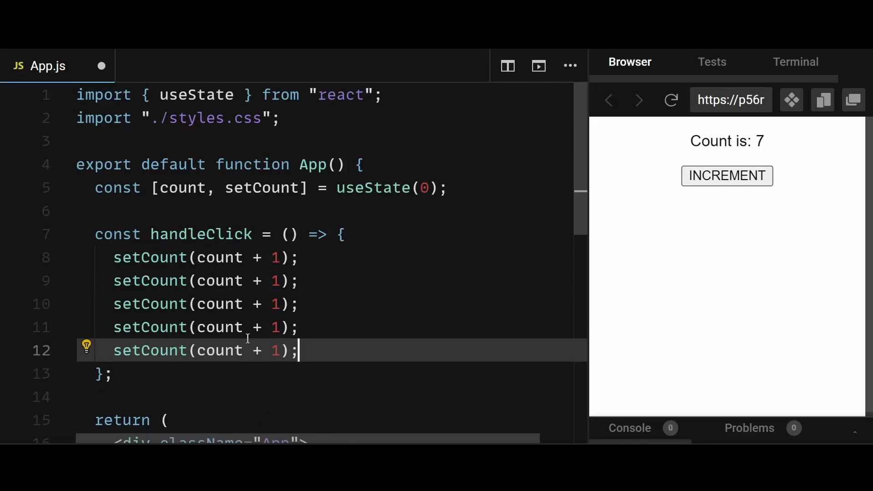
mouse_move(328, 303)
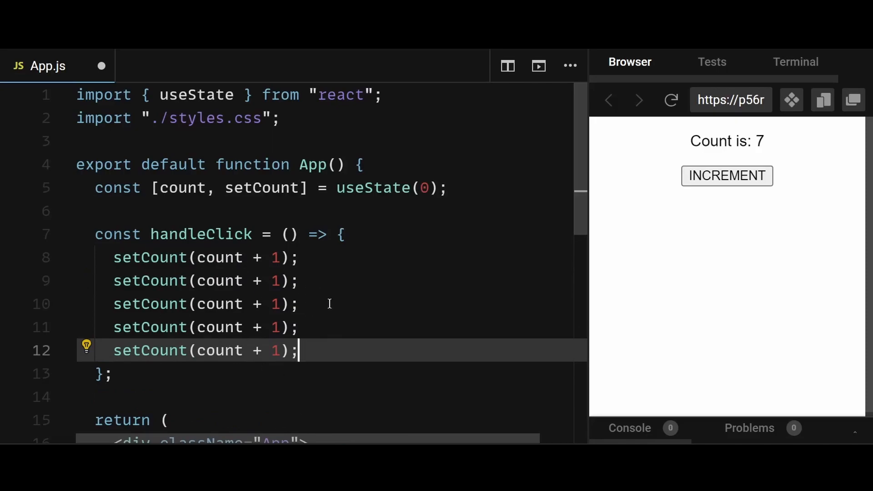
mouse_move(232, 304)
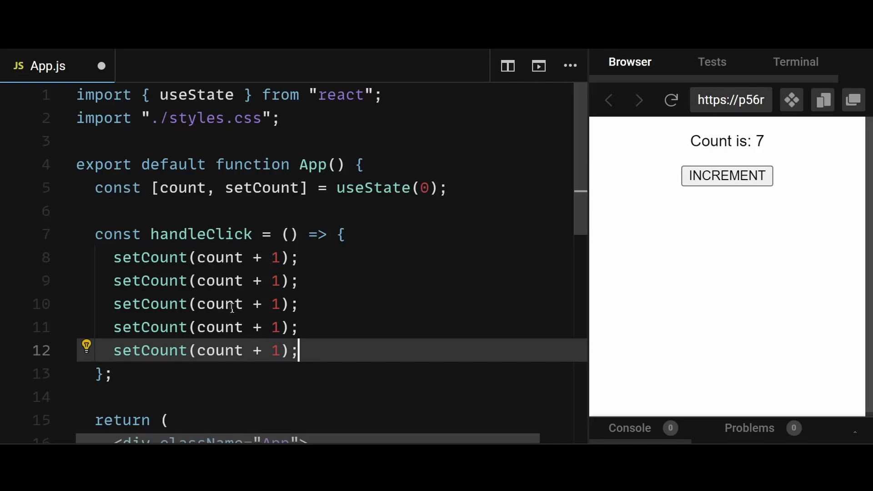
mouse_move(255, 375)
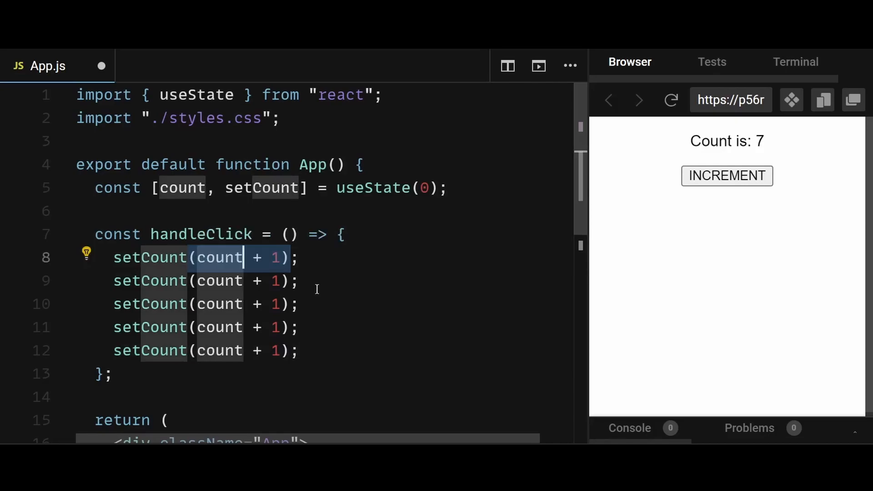
click(209, 281)
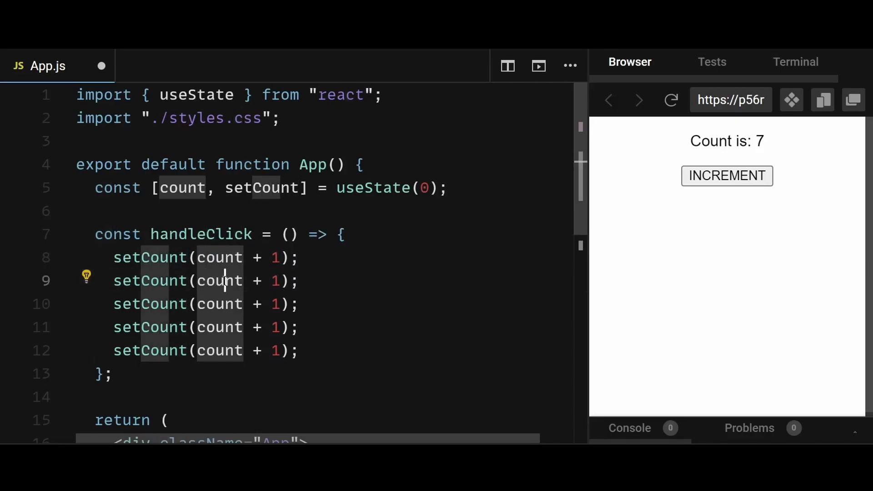
mouse_move(224, 281)
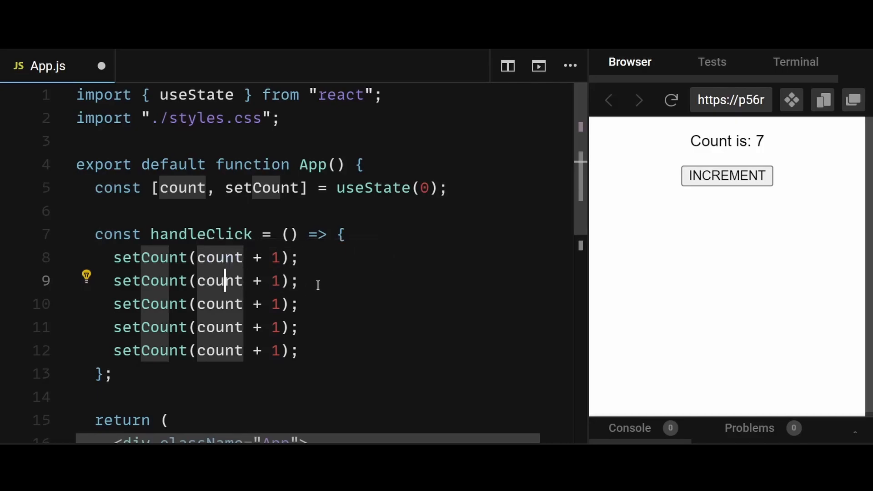
mouse_move(223, 280)
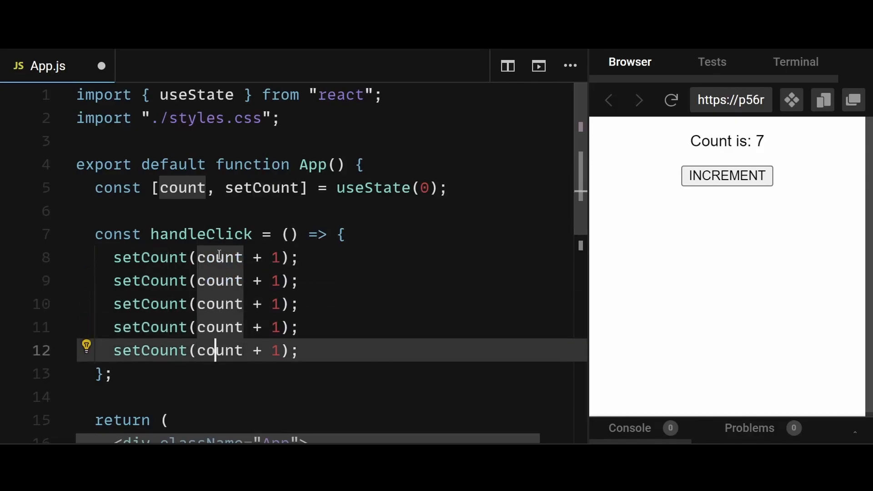
mouse_move(319, 357)
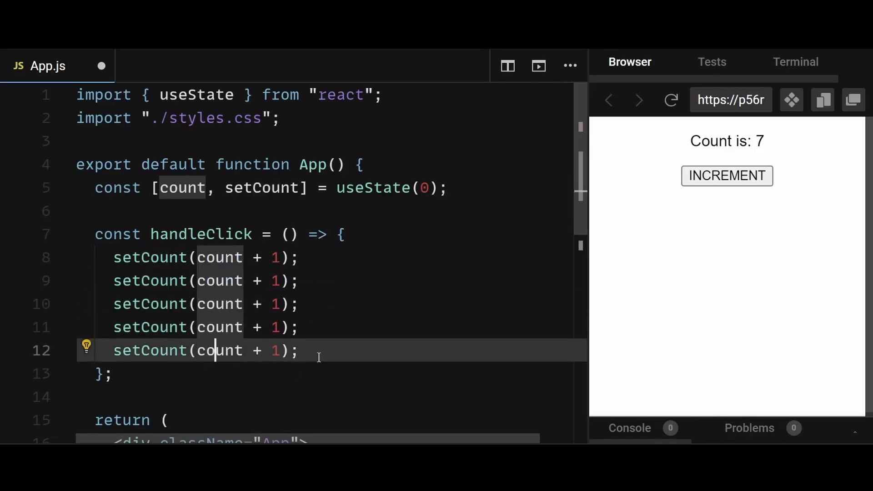
mouse_move(727, 176)
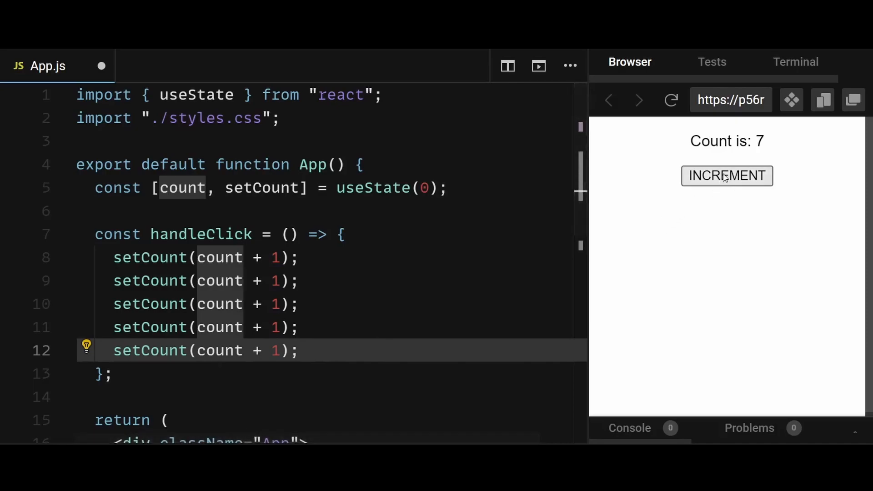
Click INCREMENT four times to test the five-call handler, then reload the preview.
click(727, 176)
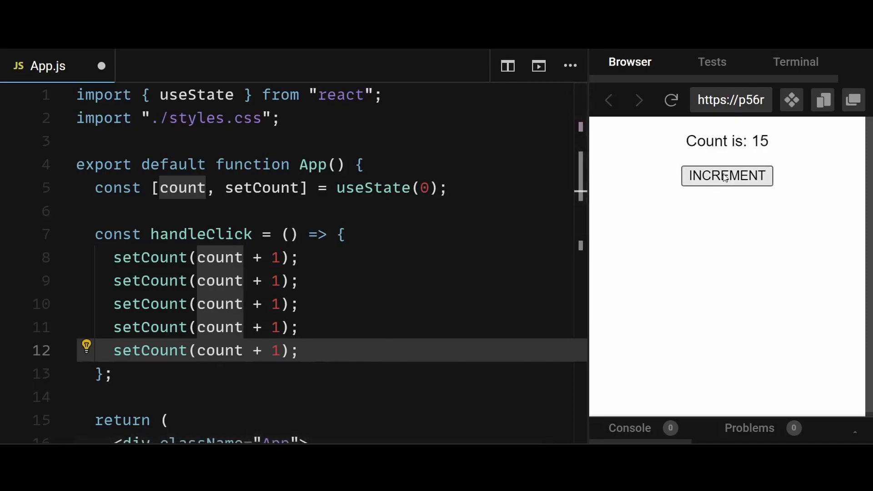
click(726, 176)
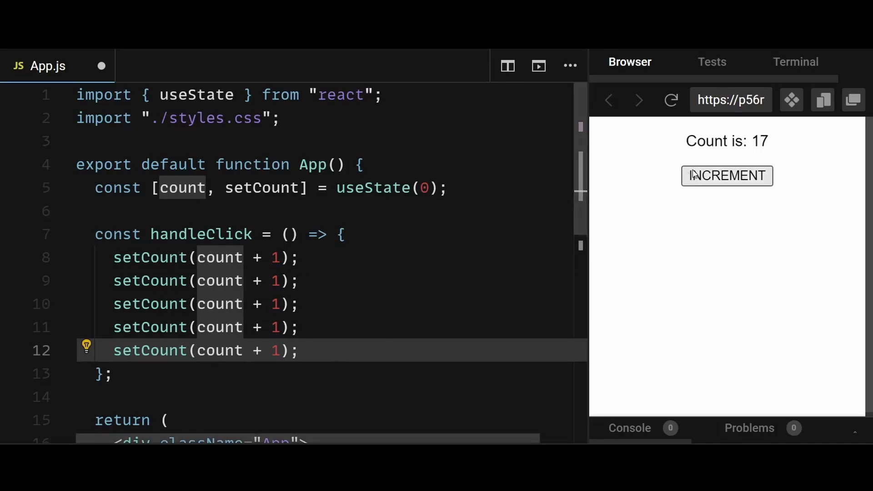
click(726, 176)
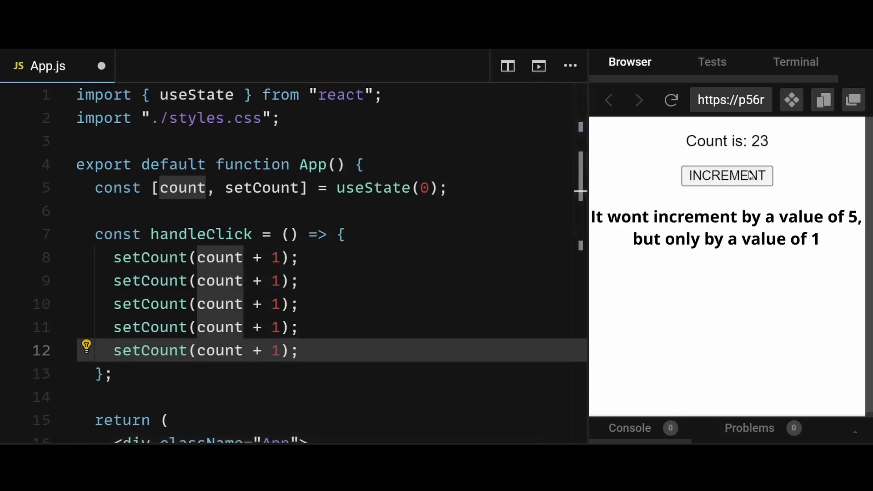
click(726, 175)
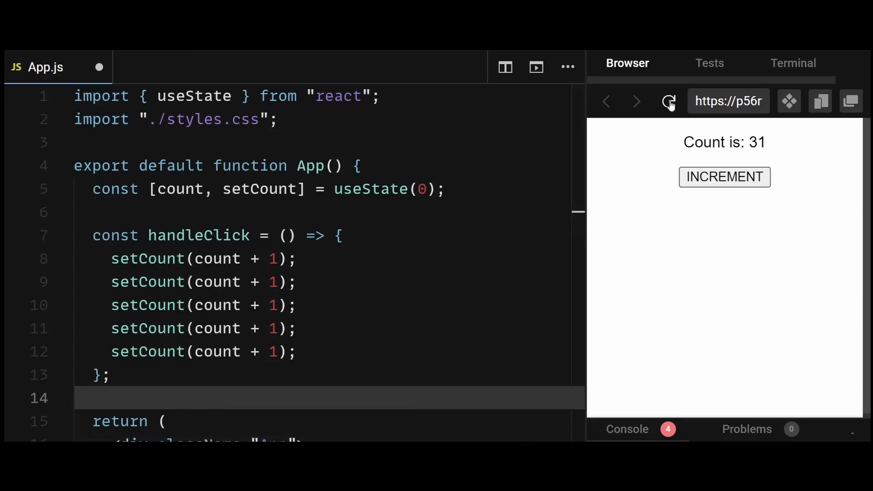
click(669, 101)
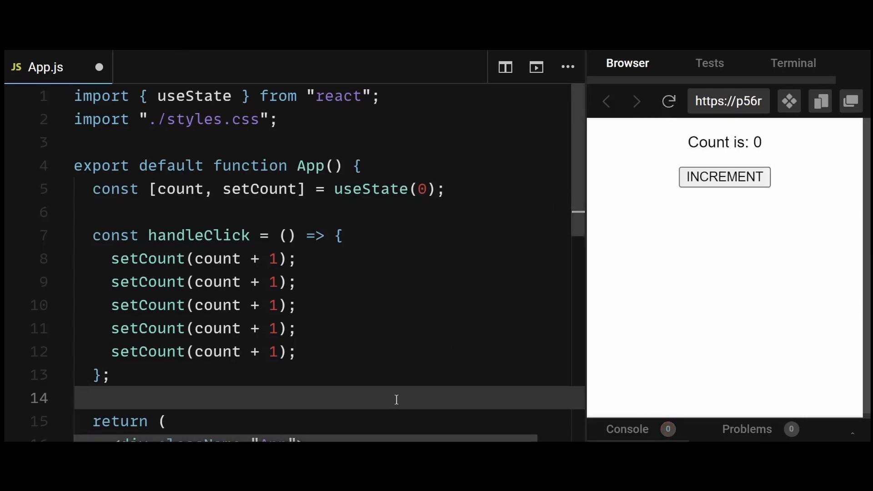
Replace count + 1 with (prev) => prev + 1 in the setCount calls.
text(())
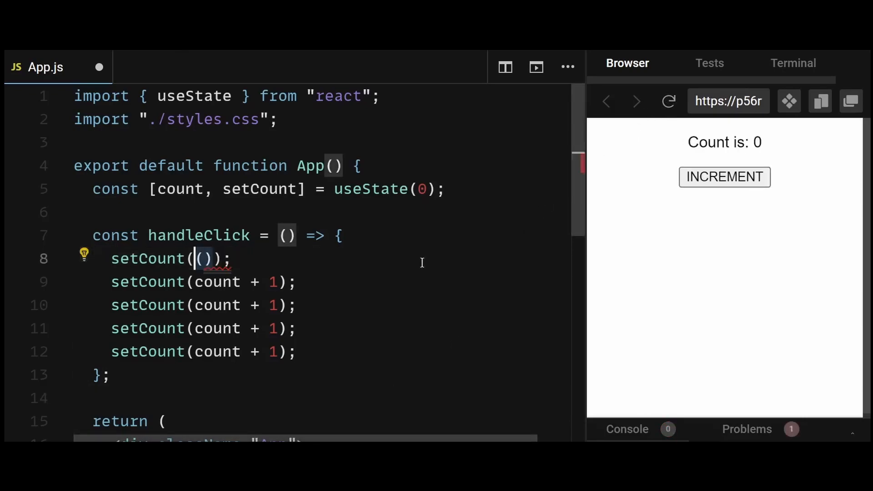
text((prev)
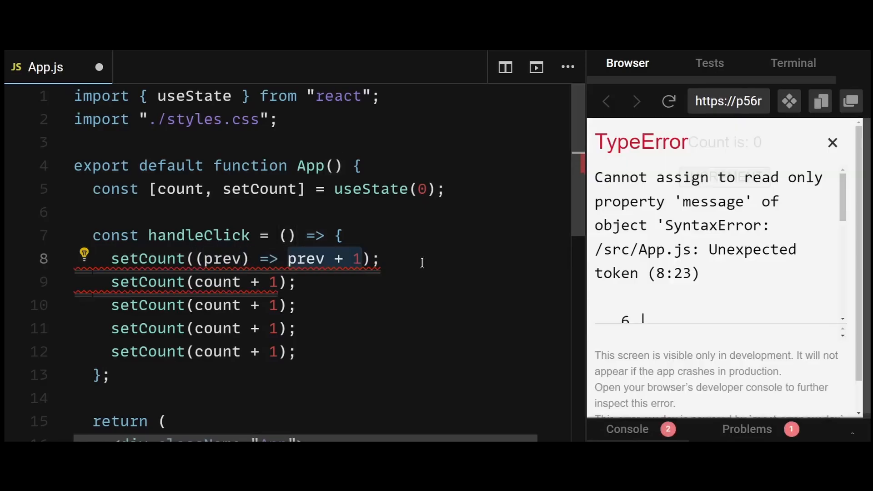
click(832, 143)
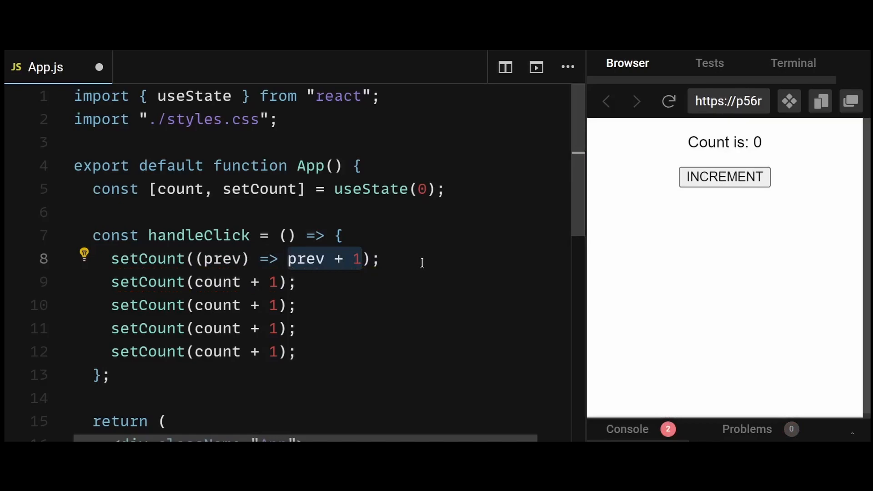
click(287, 259)
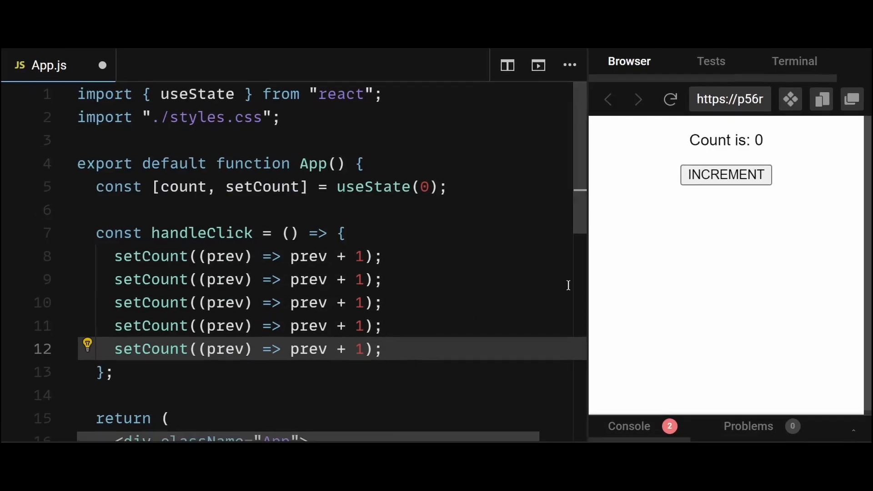
Click INCREMENT four times, confirming each click adds 5 to the preview count.
click(725, 175)
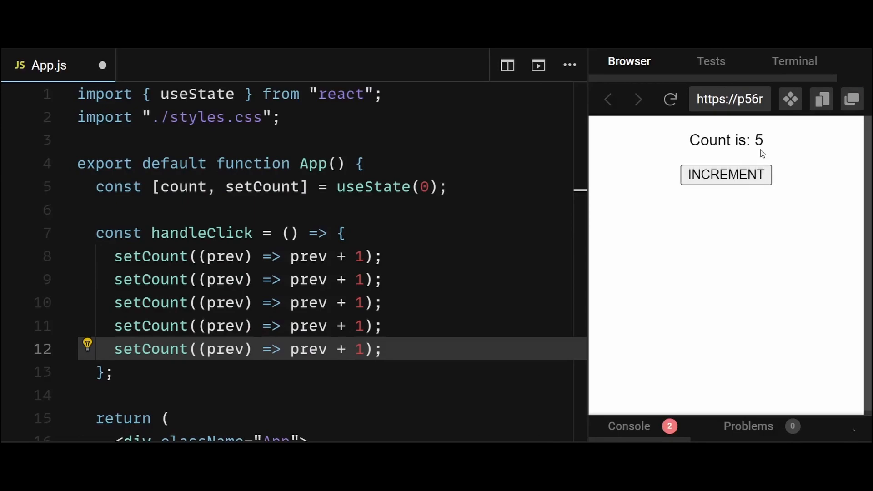
click(726, 175)
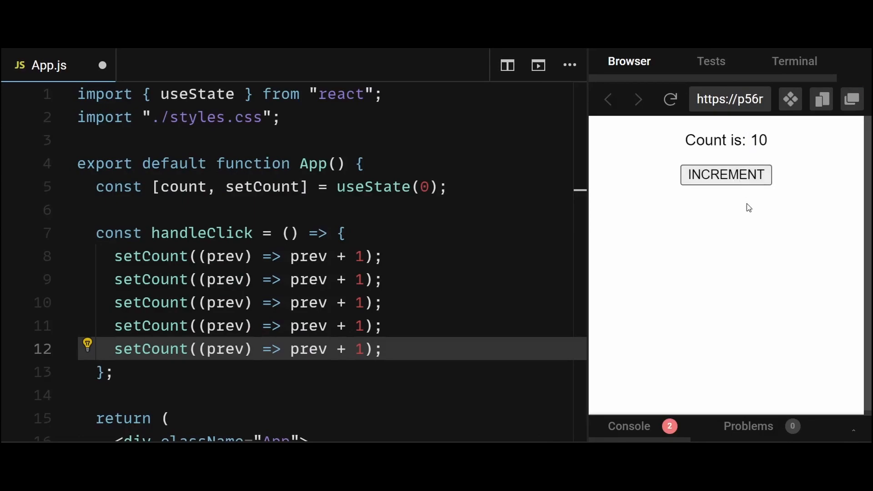
click(726, 175)
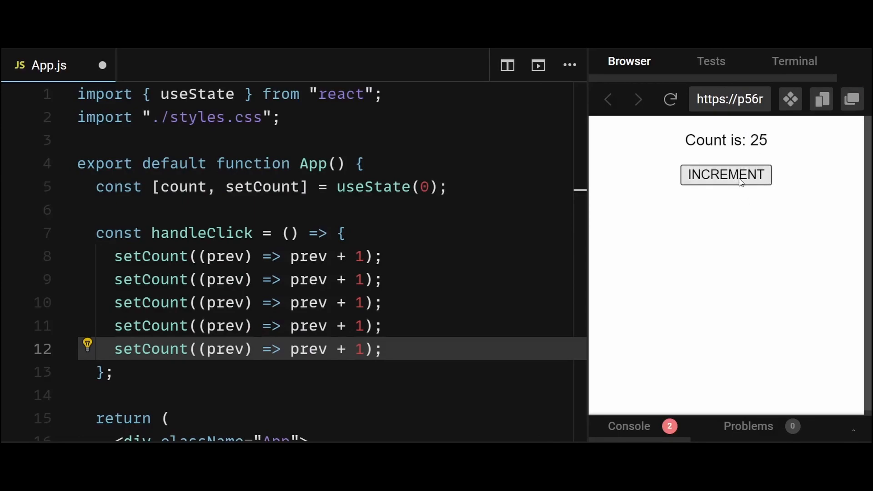
click(726, 174)
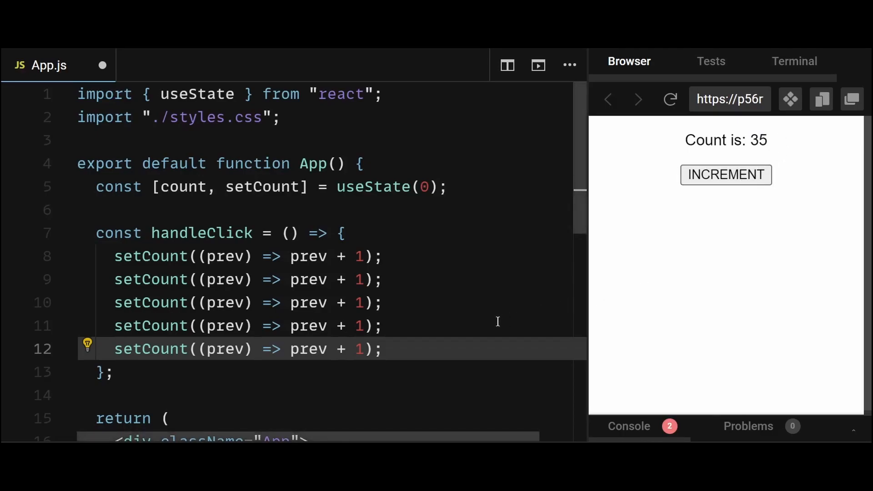